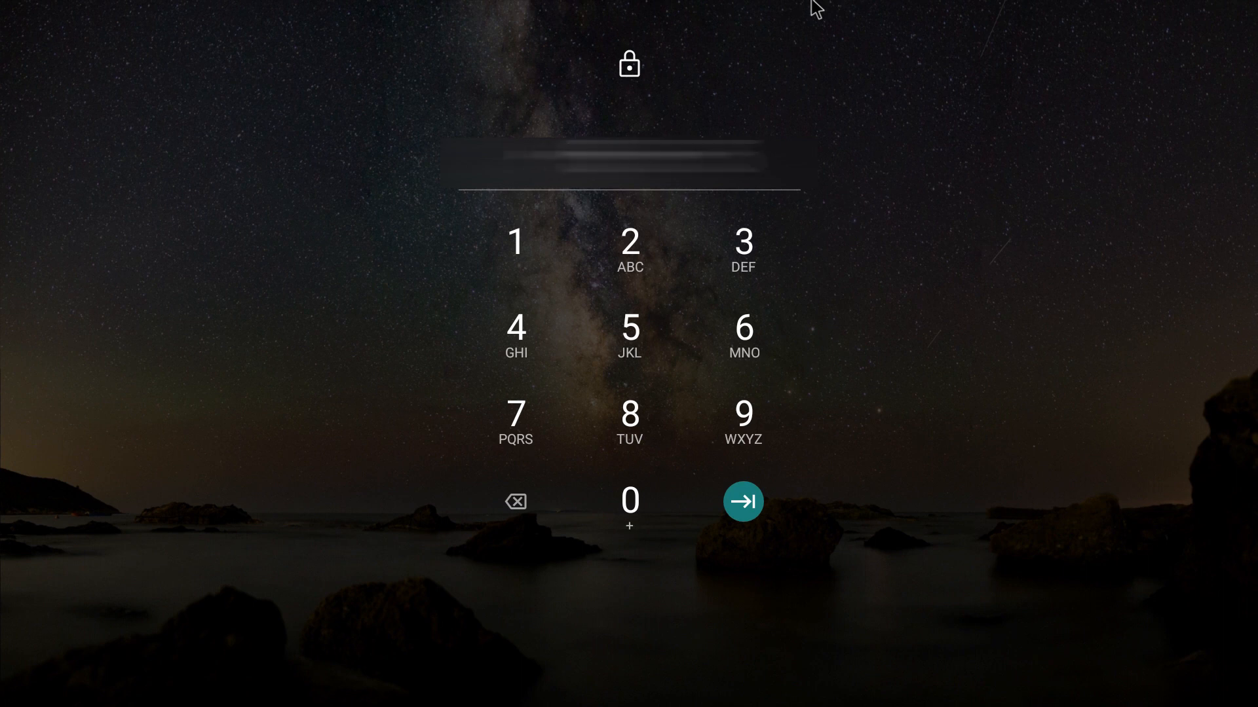
- Enter the unlock PIN on the lock screen to reach the home screen app grid
{"action": "left_click", "coordinate": [743, 502]}
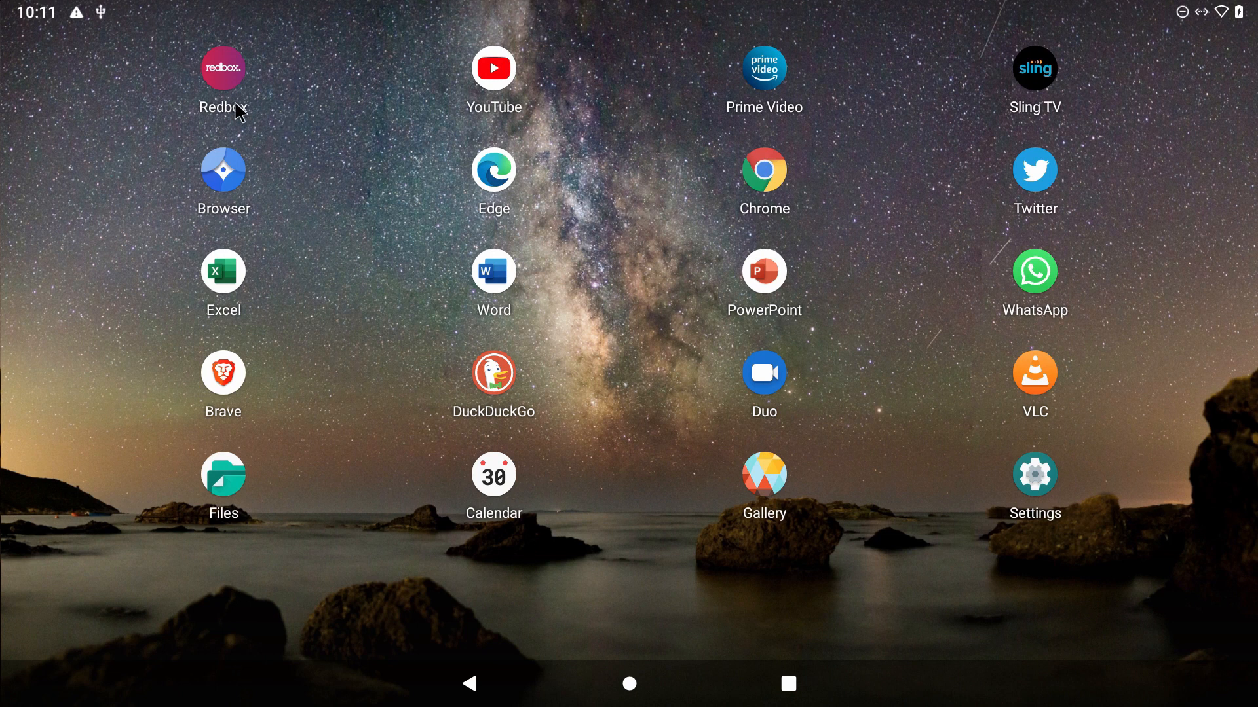
{"action": "mouse_move", "coordinate": [239, 265]}
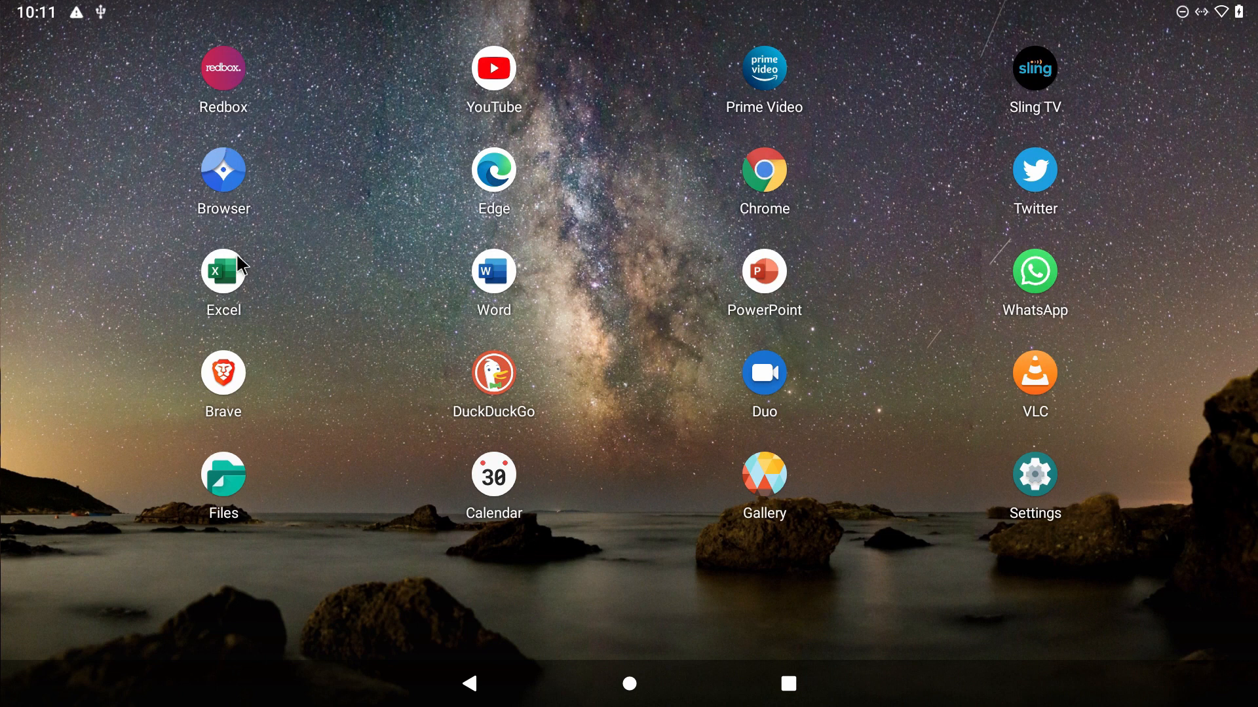
{"action": "mouse_move", "coordinate": [813, 244]}
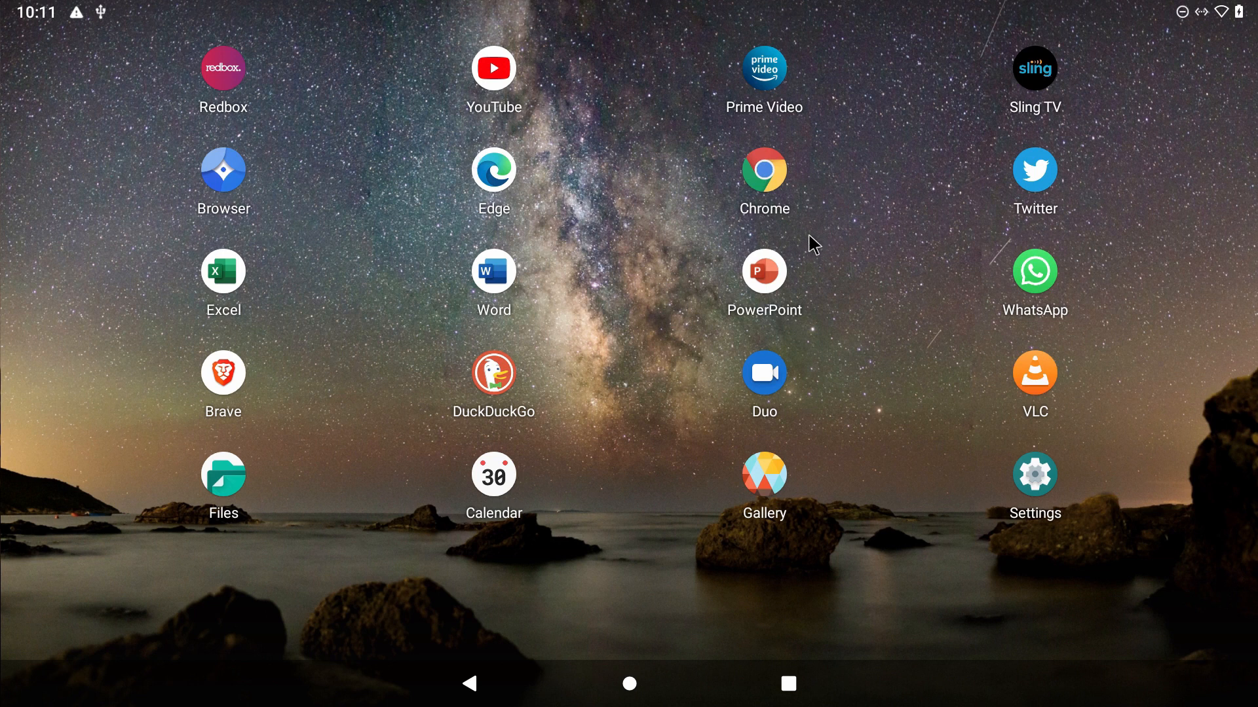
{"action": "mouse_move", "coordinate": [512, 385]}
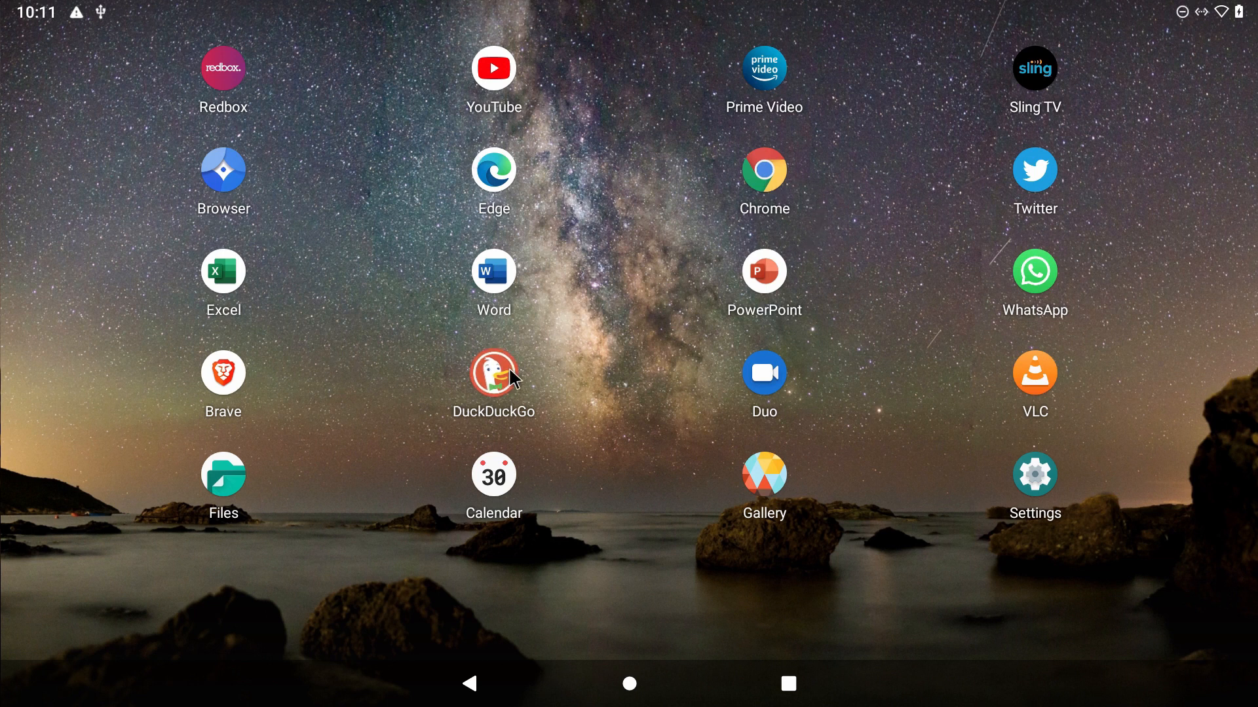
- Launch DuckDuckGo, load the Google News result and scroll through Headlines, U.S. and World stories
{"action": "left_click", "coordinate": [492, 382]}
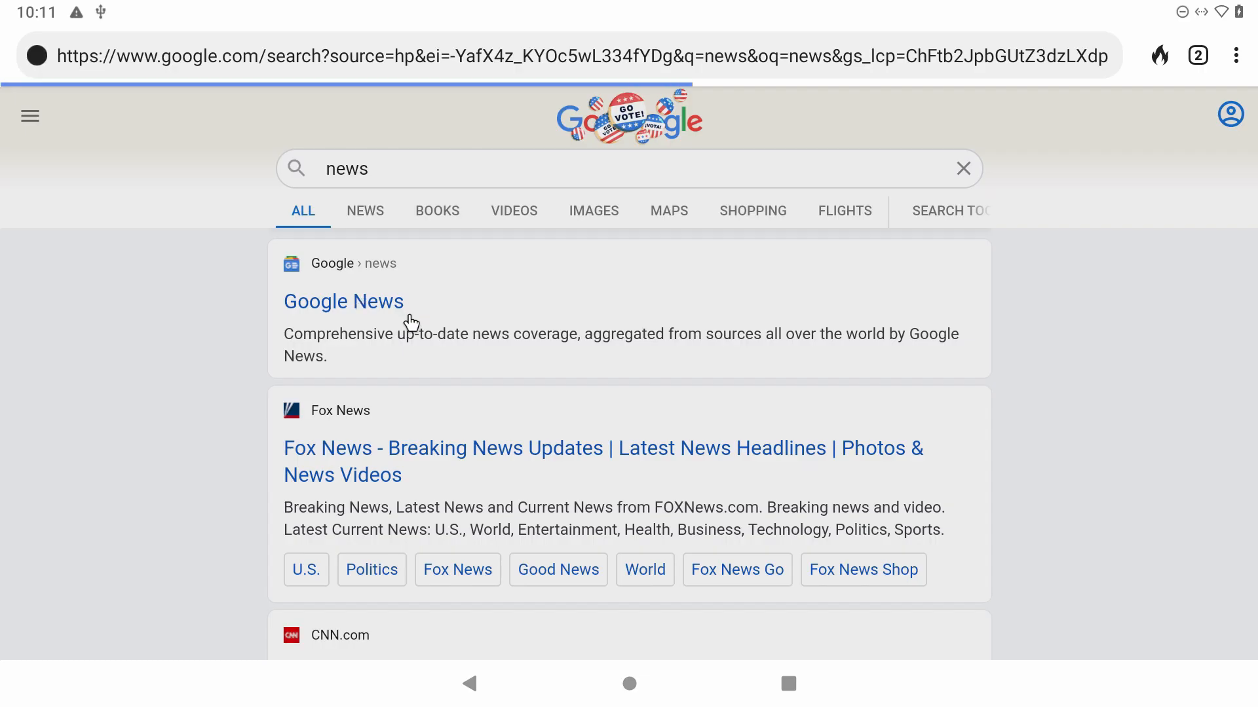
{"action": "left_click", "coordinate": [343, 302]}
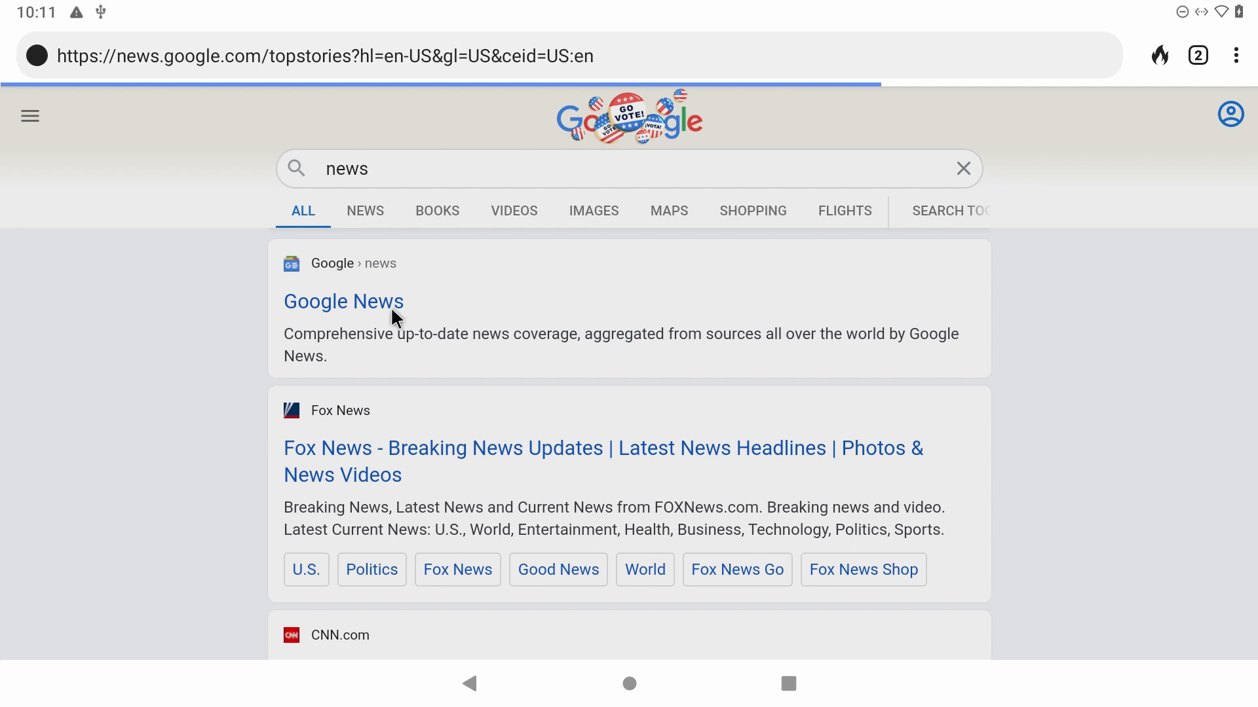
{"action": "left_click", "coordinate": [343, 301]}
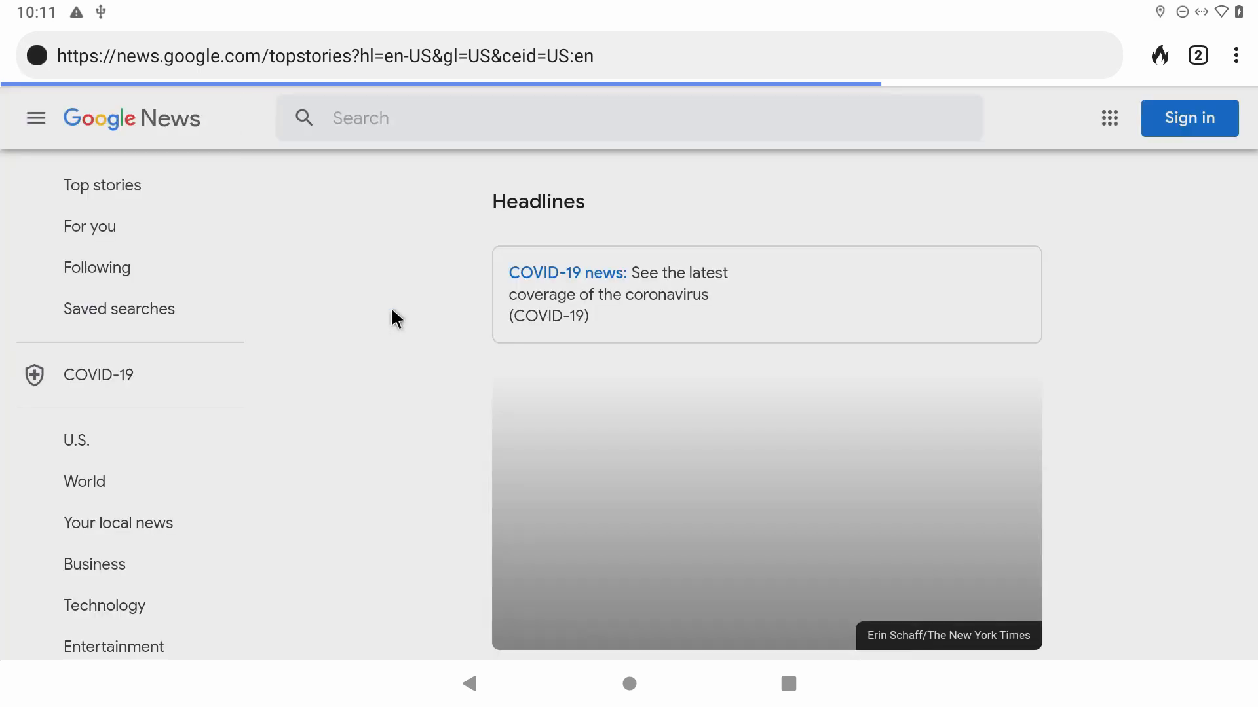
{"action": "scroll", "scroll_direction": "down", "scroll_amount": 3}
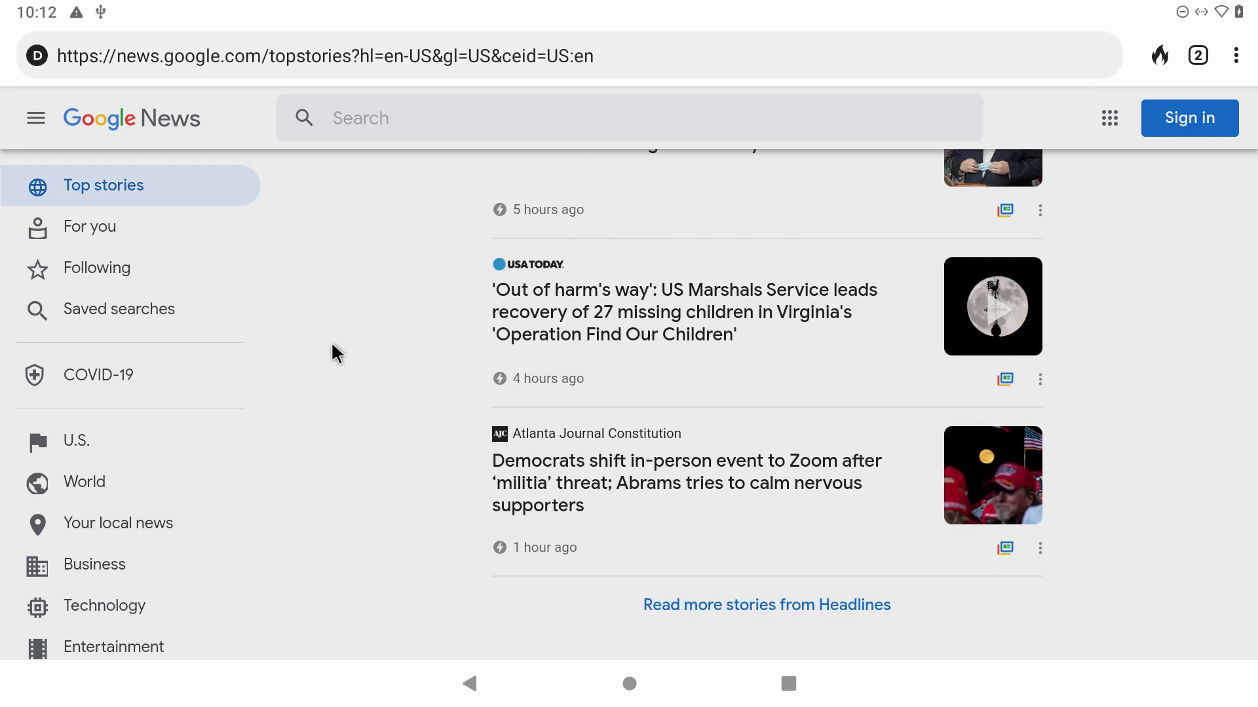
{"action": "scroll", "scroll_direction": "down", "scroll_amount": 3}
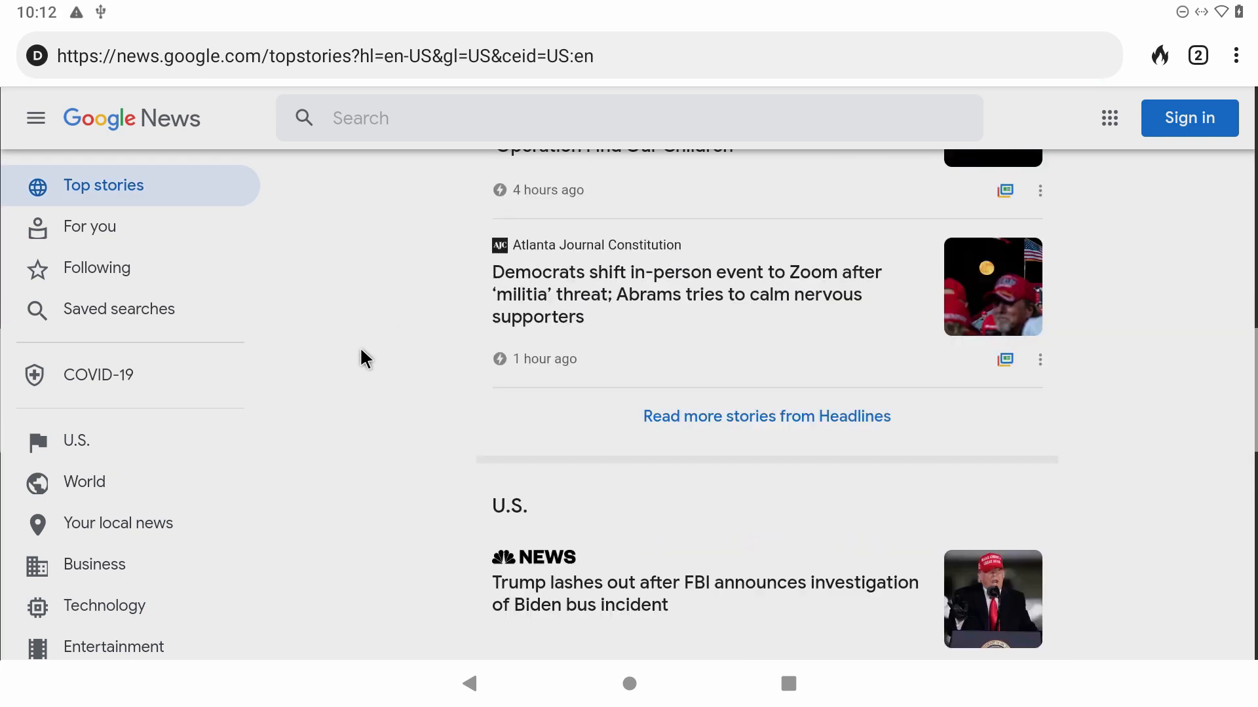
{"action": "scroll", "scroll_direction": "down", "scroll_amount": 3}
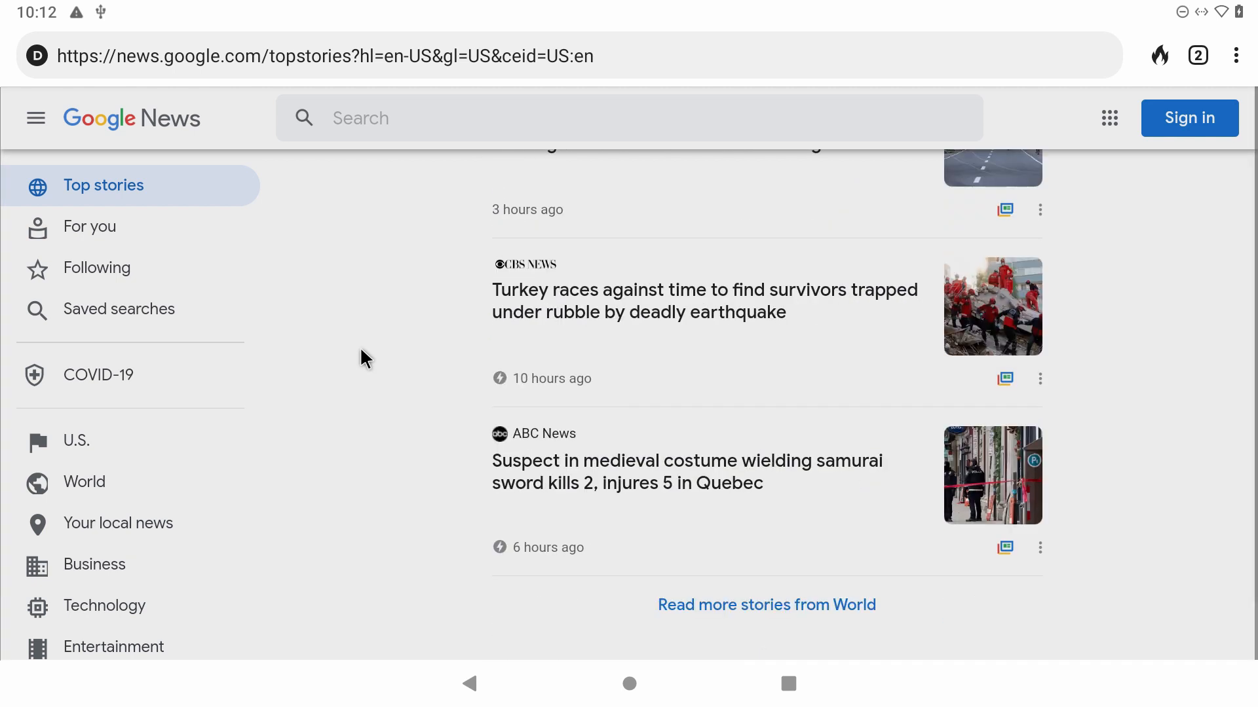
{"action": "mouse_move", "coordinate": [886, 424]}
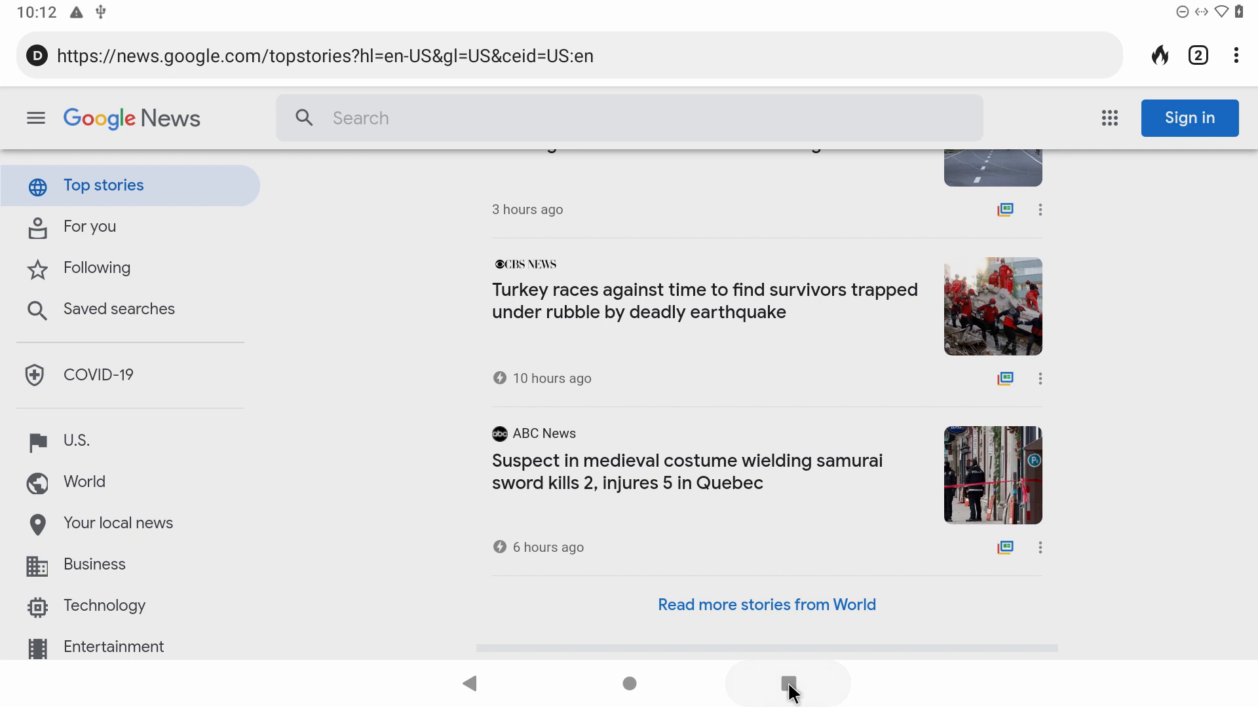
- Clear the recent apps, launch Microsoft Word and move on to Excel's Book (1) workbook
{"action": "left_click", "coordinate": [787, 684]}
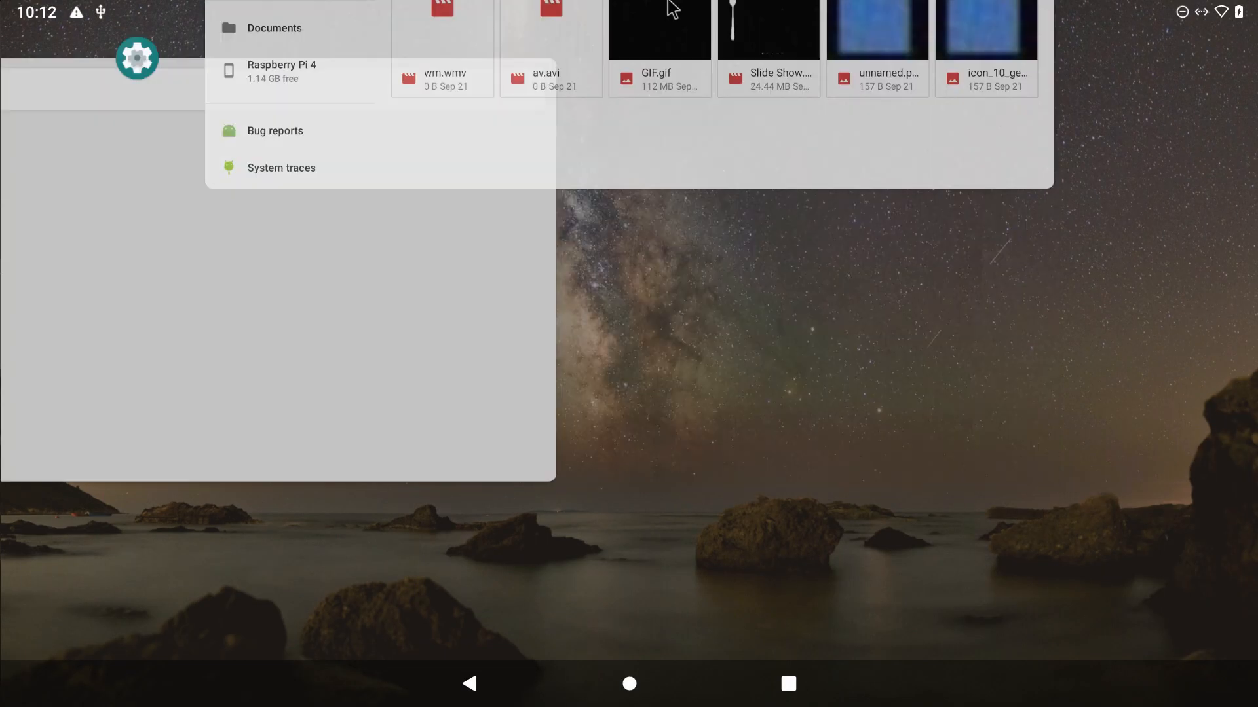
{"action": "left_click", "coordinate": [629, 688]}
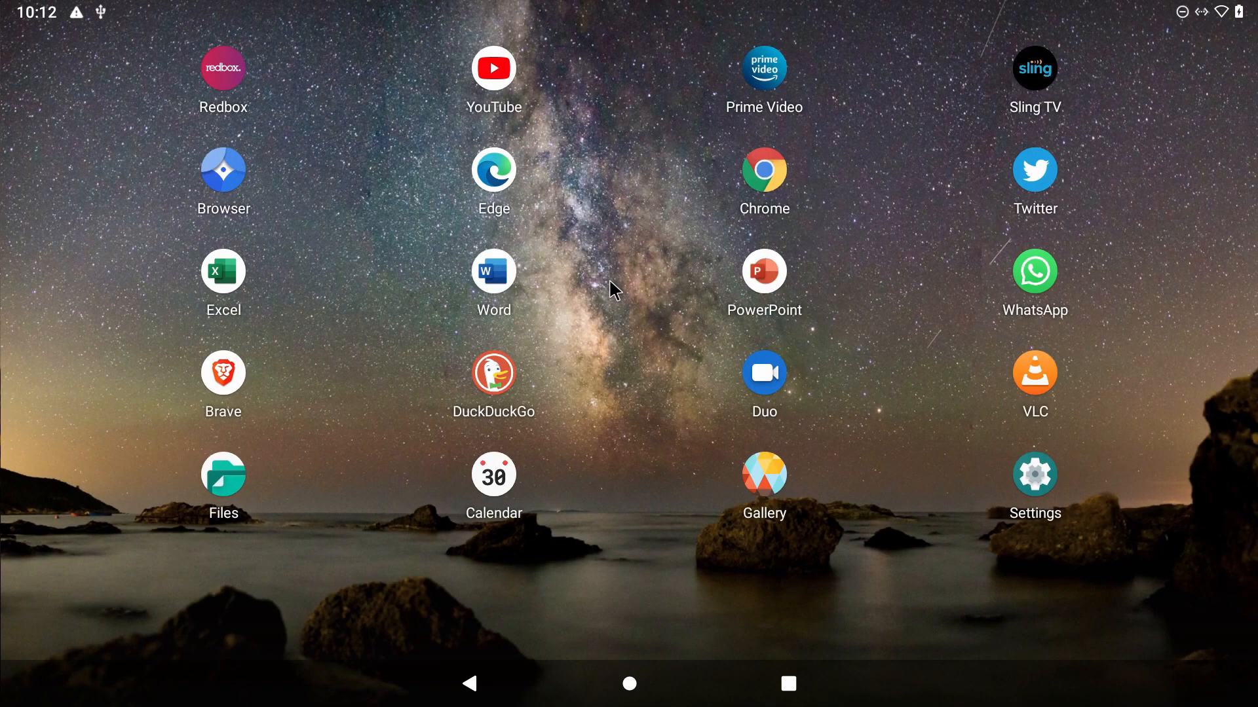
{"action": "left_click", "coordinate": [492, 269]}
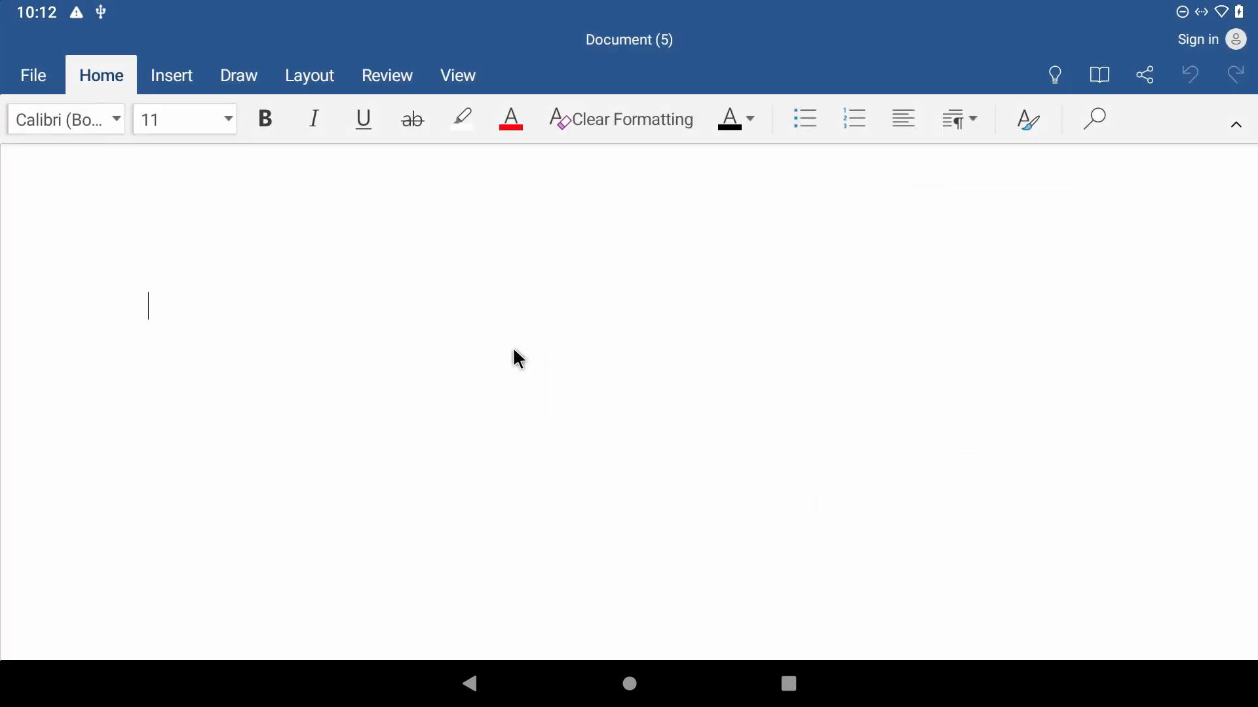
{"action": "type", "text": "EEEEEEE"}
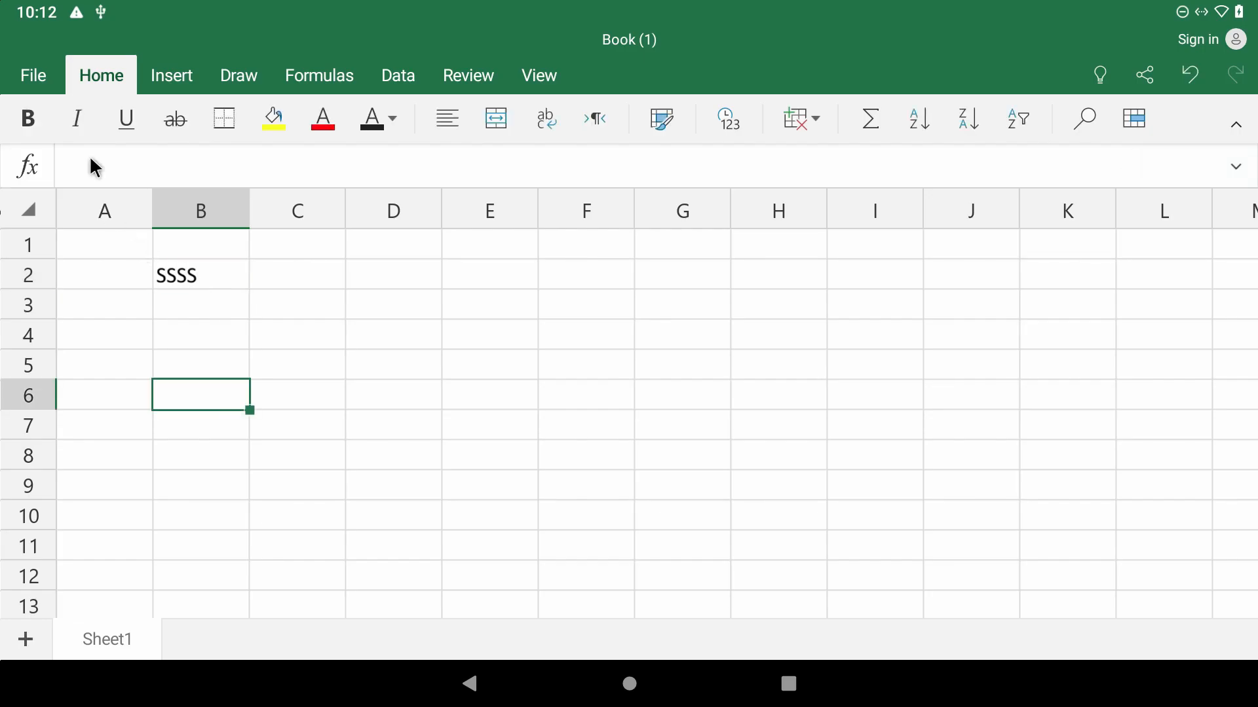
- Save Book (1).xlsx to the device's Documents folder, replacing the existing copy
{"action": "left_click", "coordinate": [32, 73]}
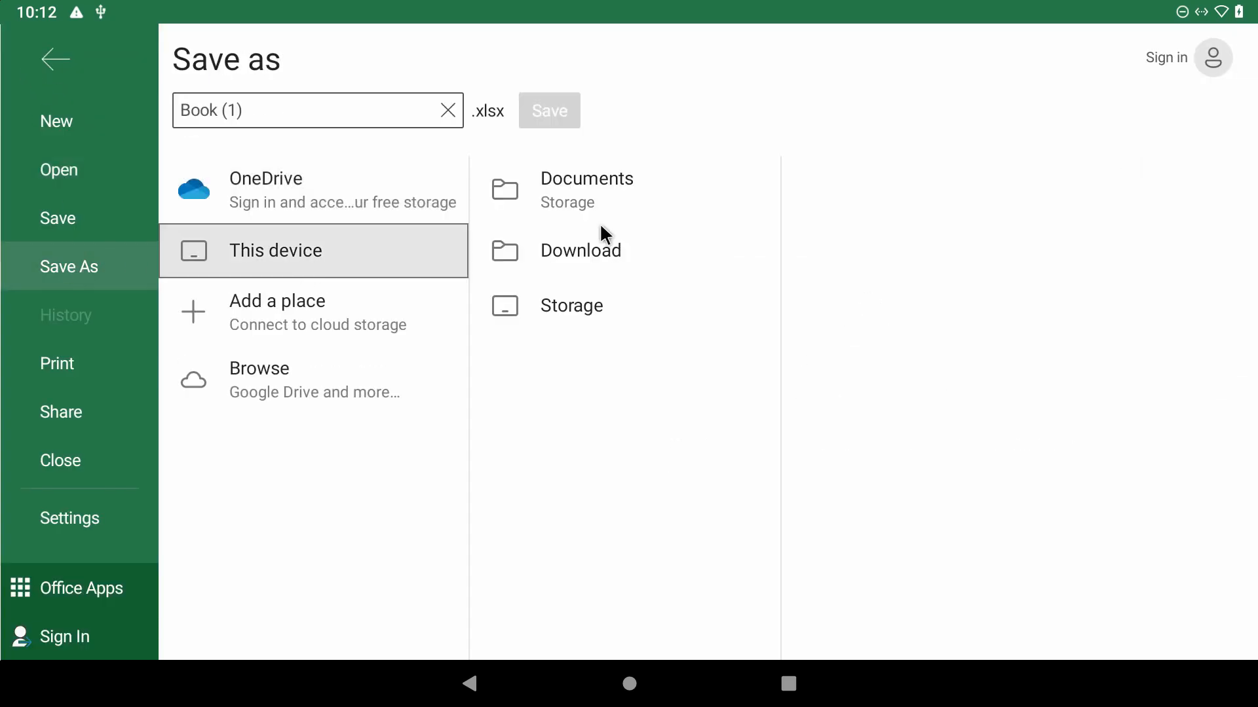
{"action": "left_click", "coordinate": [549, 110]}
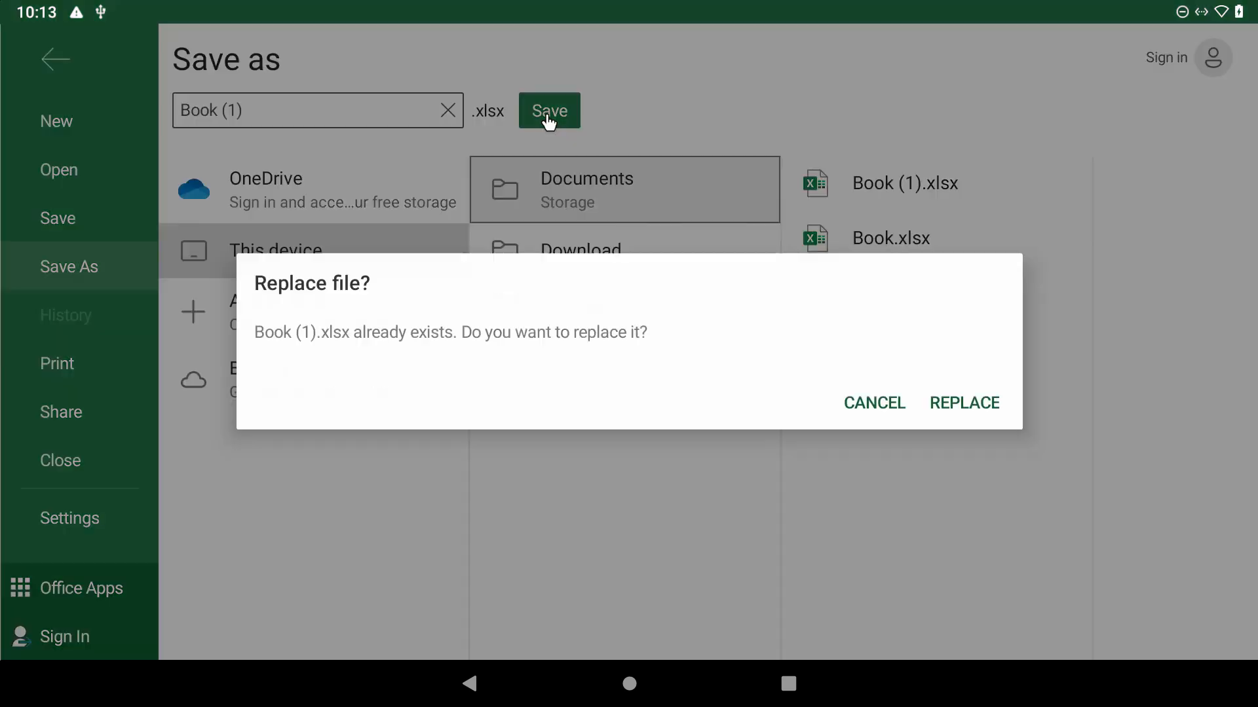
{"action": "left_click", "coordinate": [964, 404]}
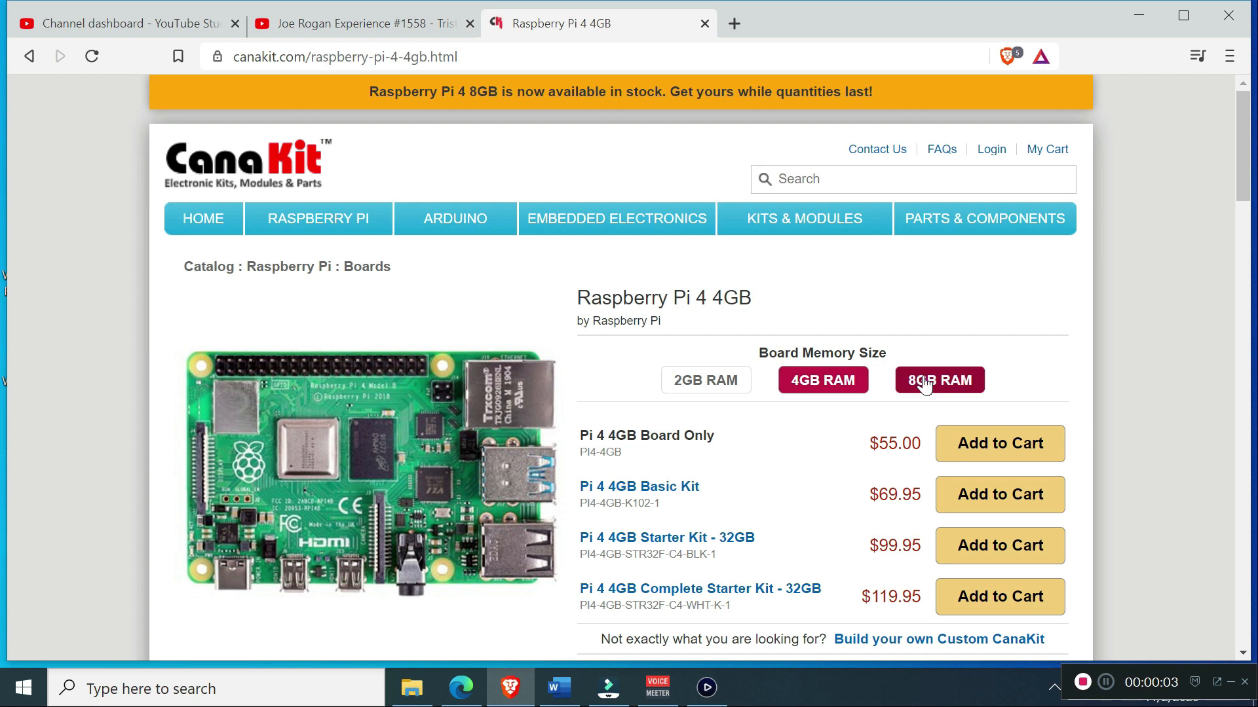
- Switch the CanaKit Raspberry Pi 4 listing to the 8GB board option to show its kit prices
{"action": "left_click", "coordinate": [939, 380]}
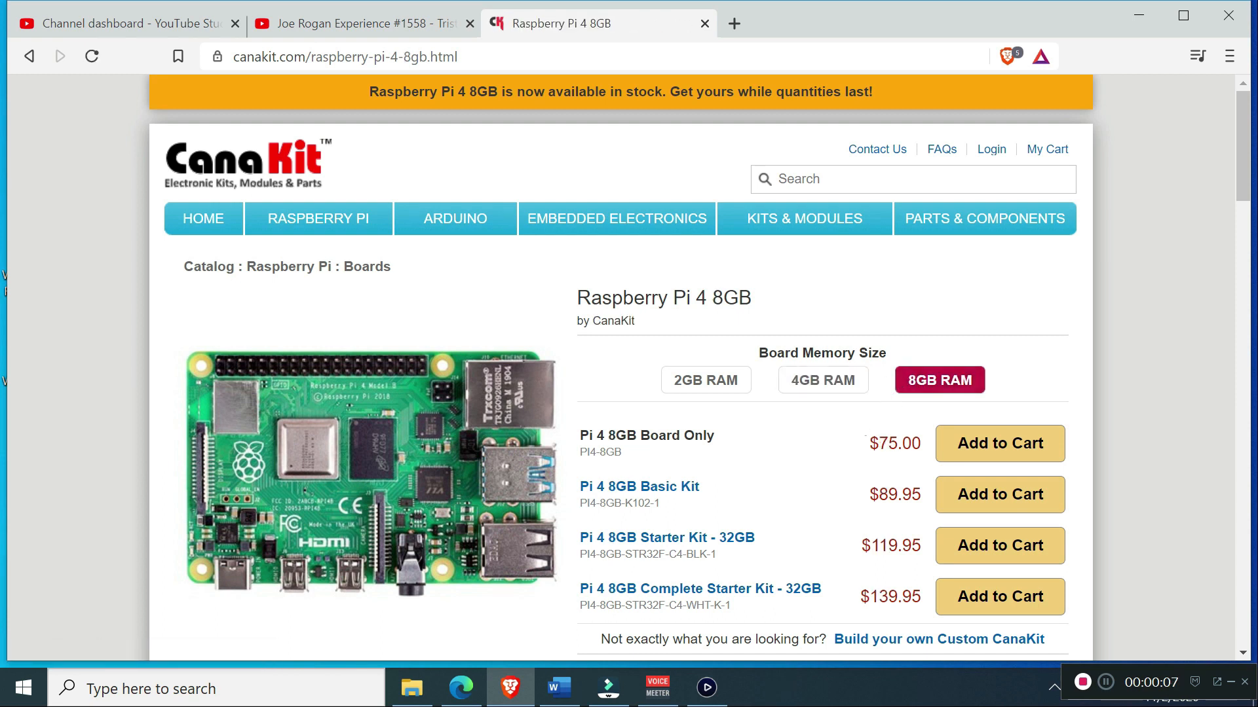
{"action": "left_click", "coordinate": [823, 380]}
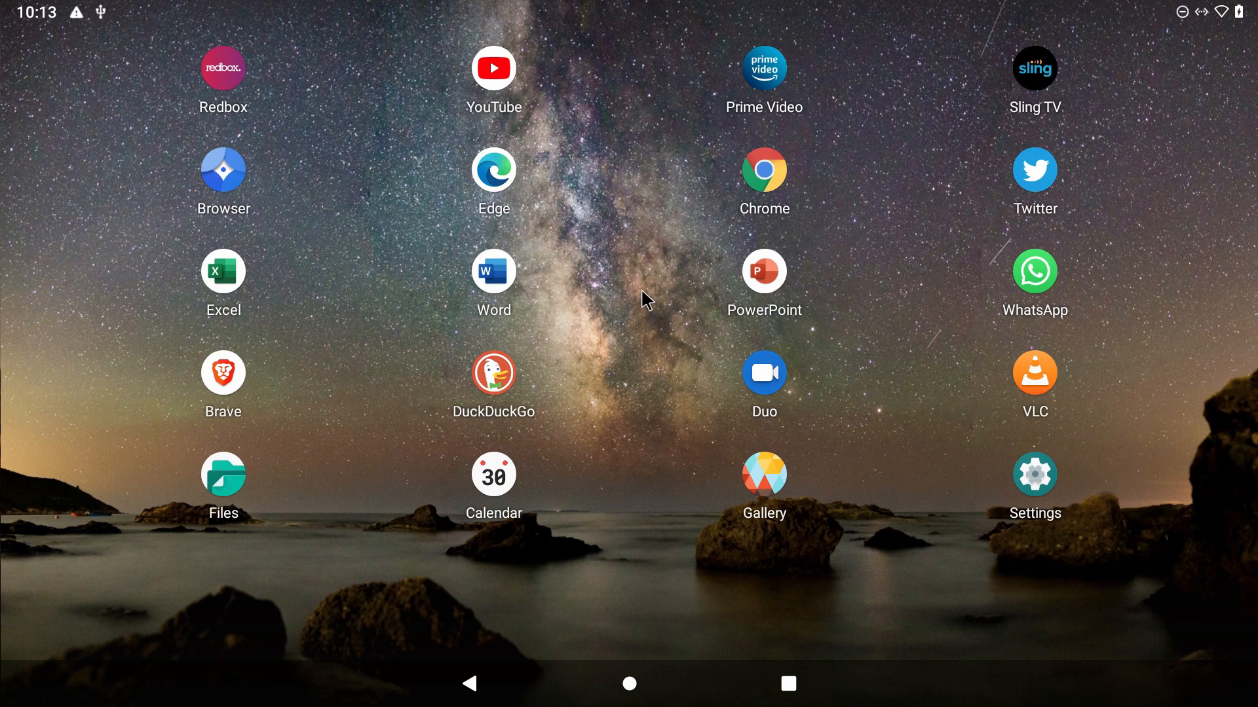
- Bring up the Amazon tab with the Dupadstory G20S Voice Remote listing at $12.59
{"action": "scroll", "scroll_direction": "left", "scroll_amount": 3}
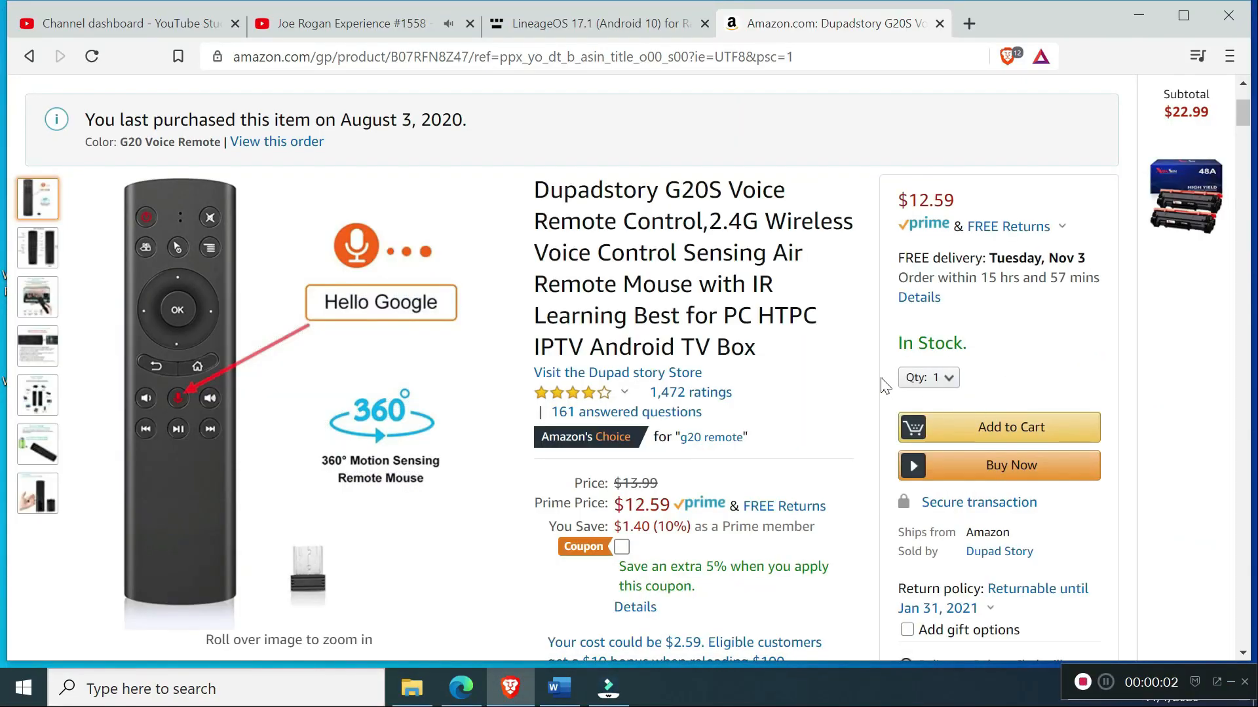
{"action": "mouse_move", "coordinate": [875, 377]}
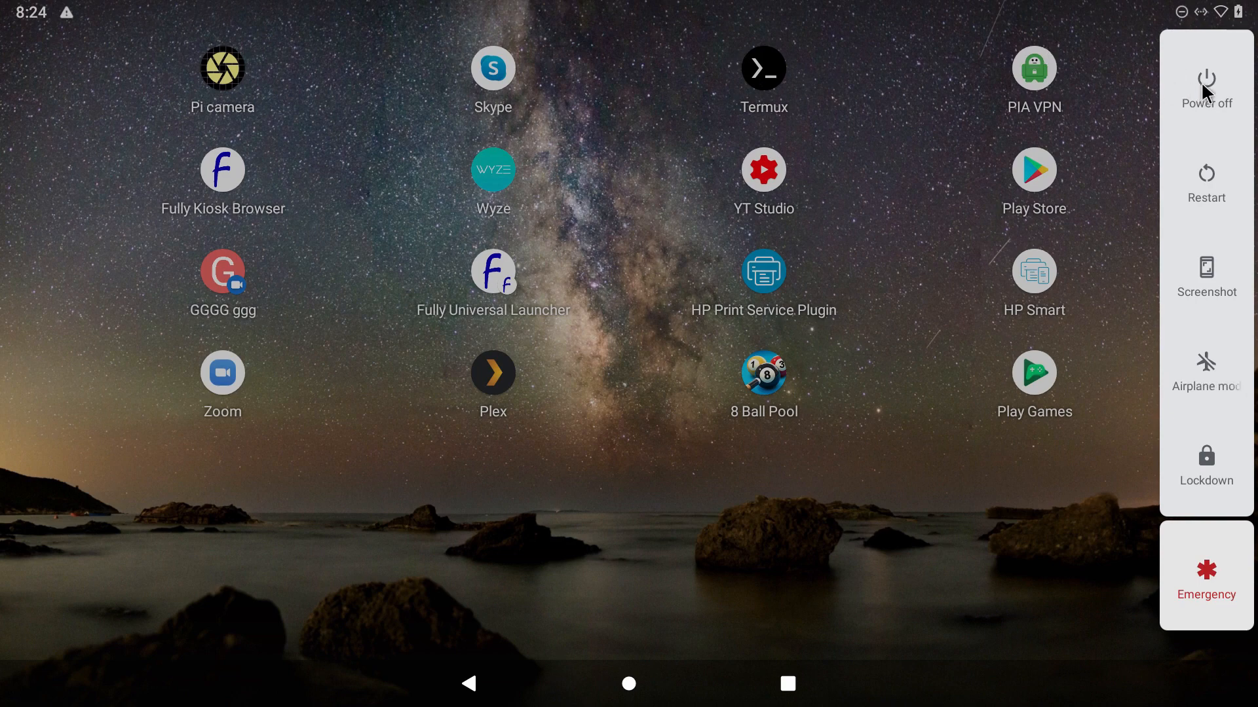
- Search Play Store for 'shutdown' via the shu suggestion and scroll the power-off app results
{"action": "type", "text": "shu"}
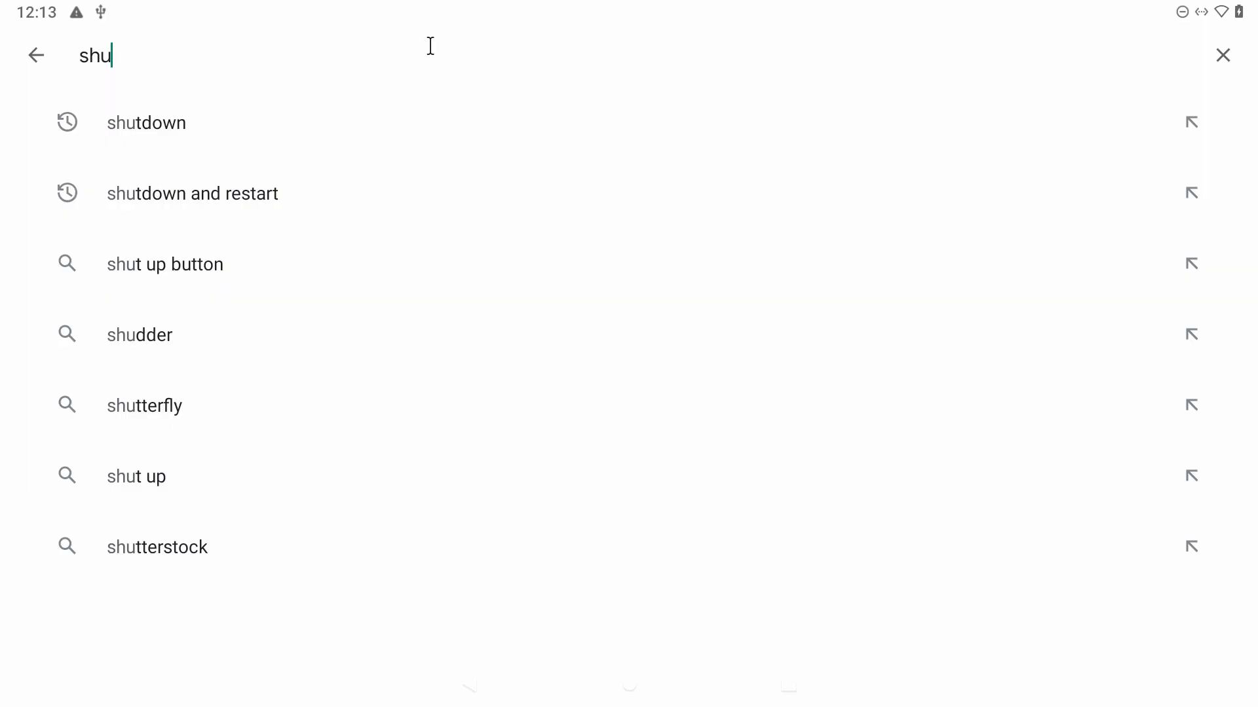
{"action": "left_click", "coordinate": [146, 123]}
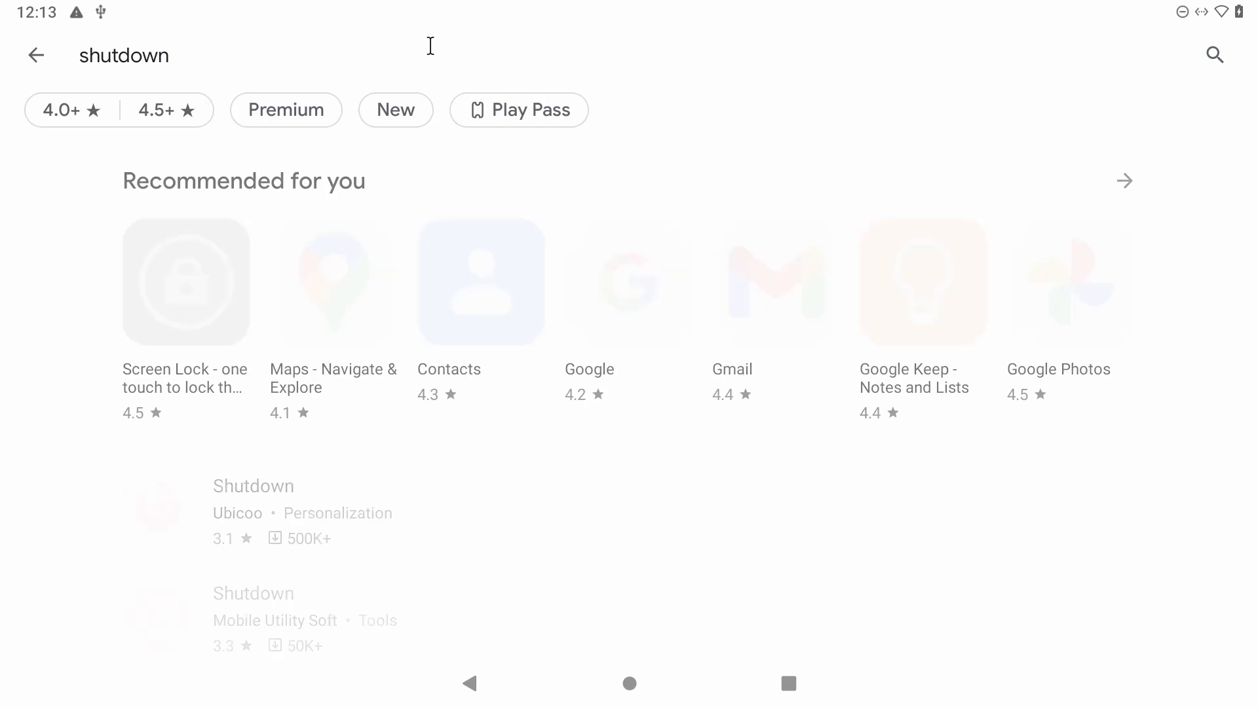
{"action": "scroll", "scroll_direction": "down", "scroll_amount": 3}
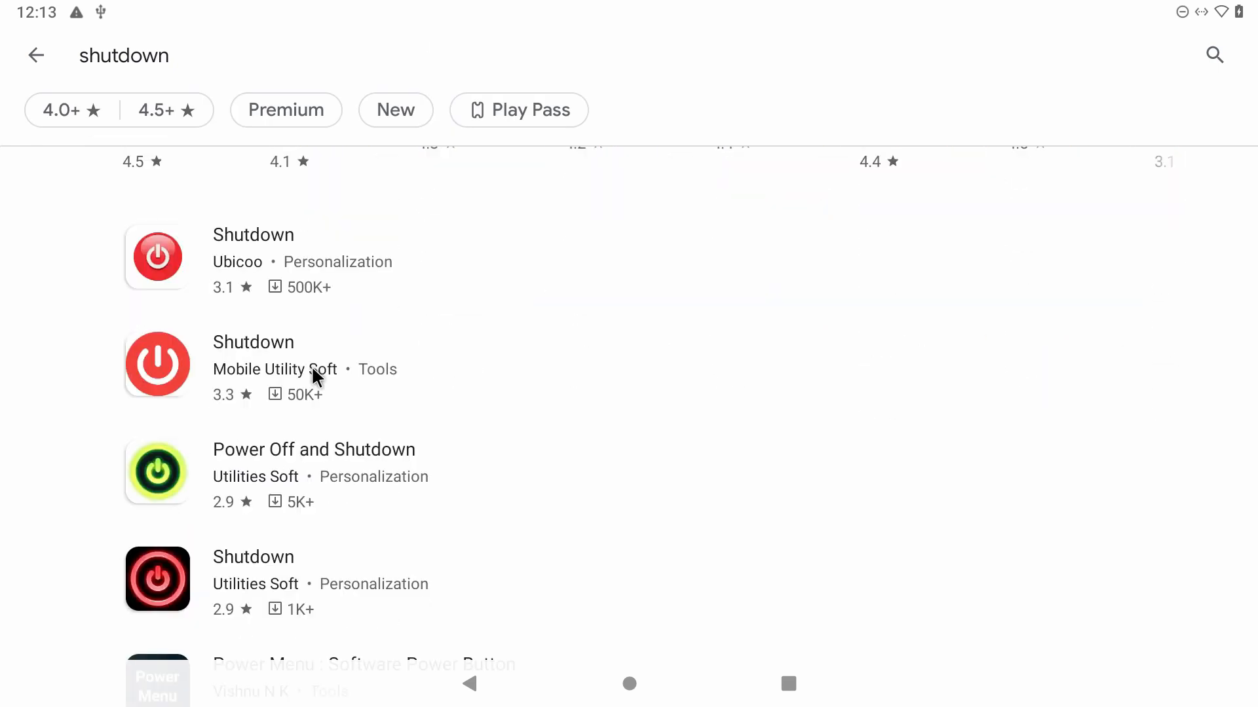
{"action": "scroll", "scroll_direction": "down", "scroll_amount": 3}
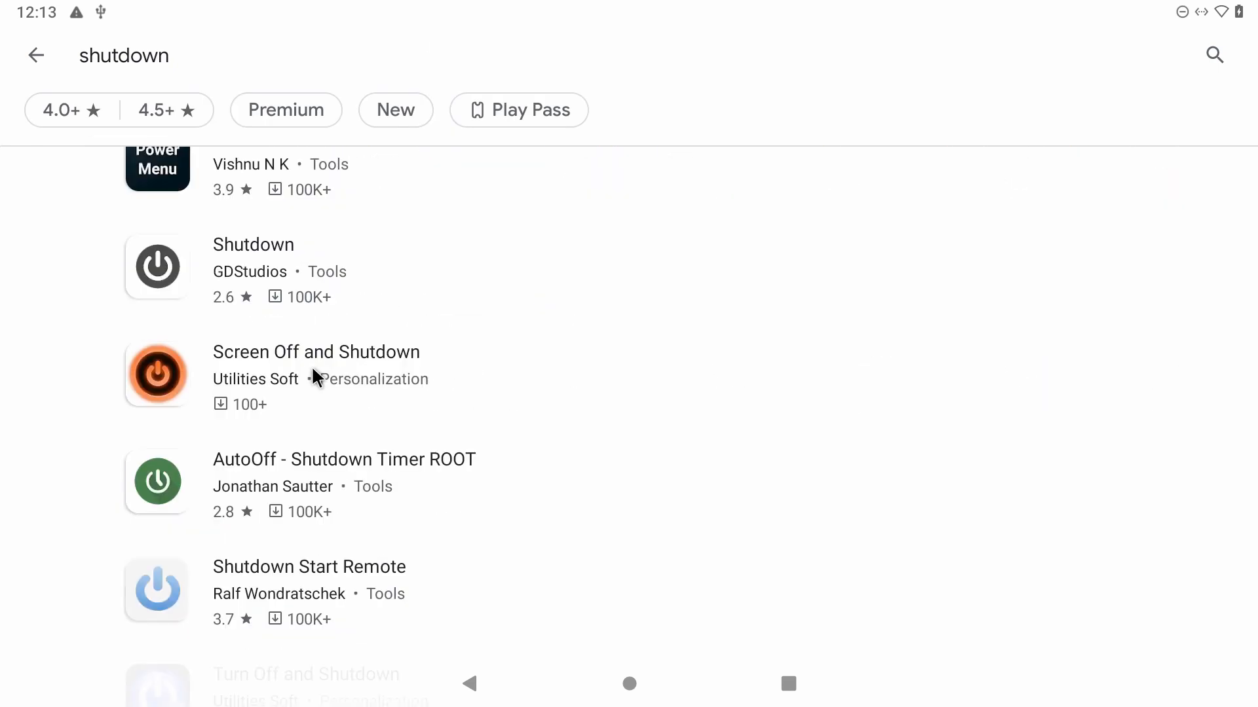